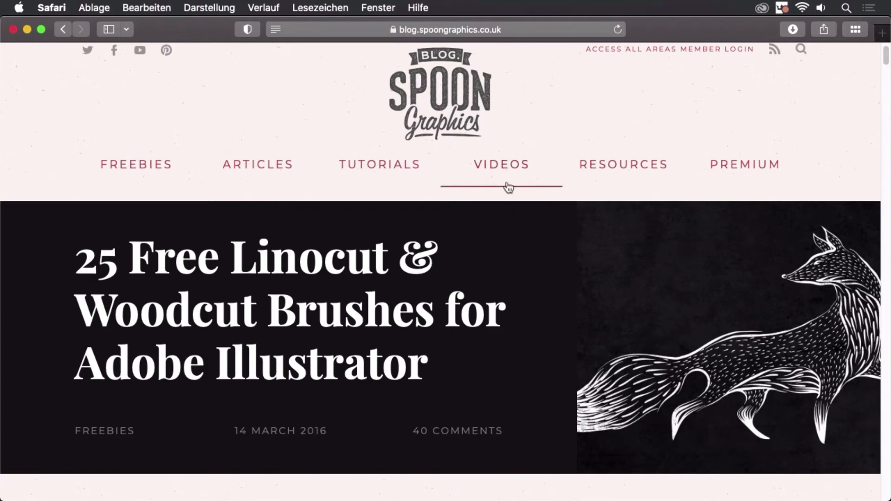
mouse_move(573, 122)
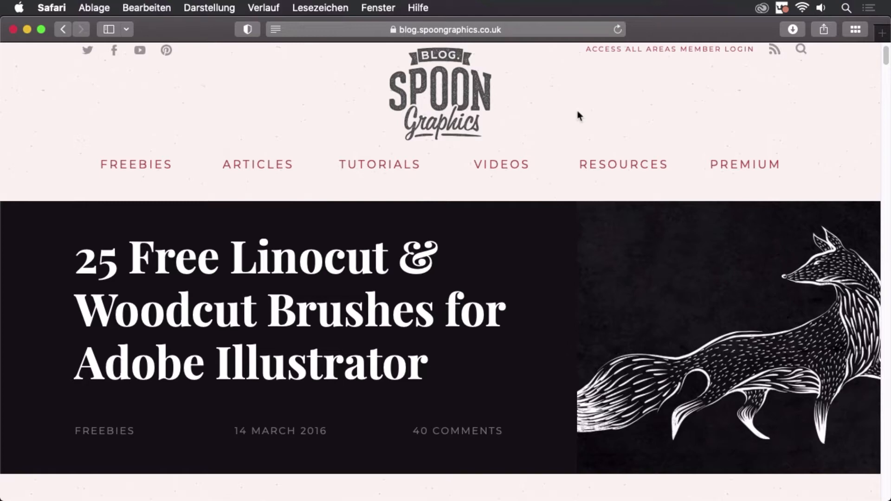
mouse_move(563, 111)
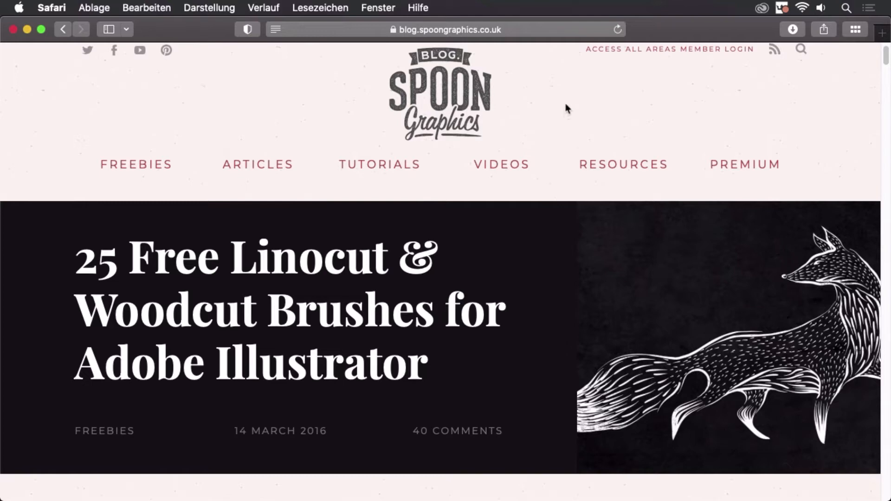
mouse_move(559, 93)
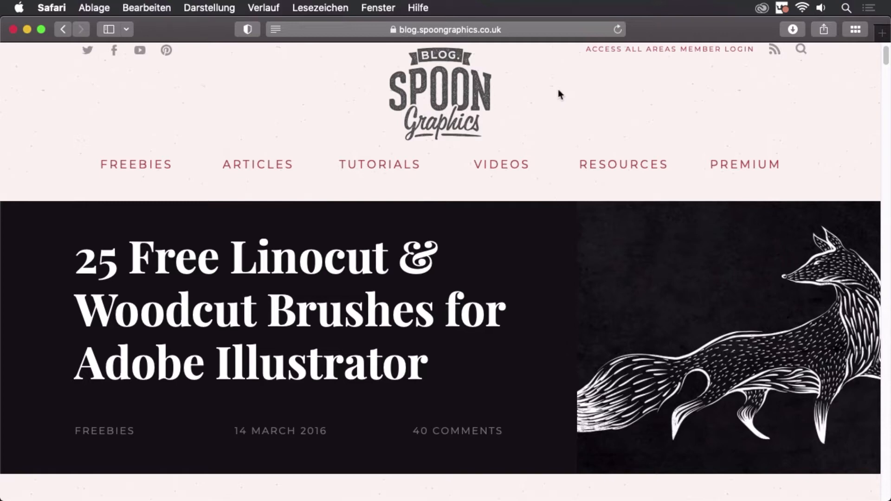
mouse_move(569, 109)
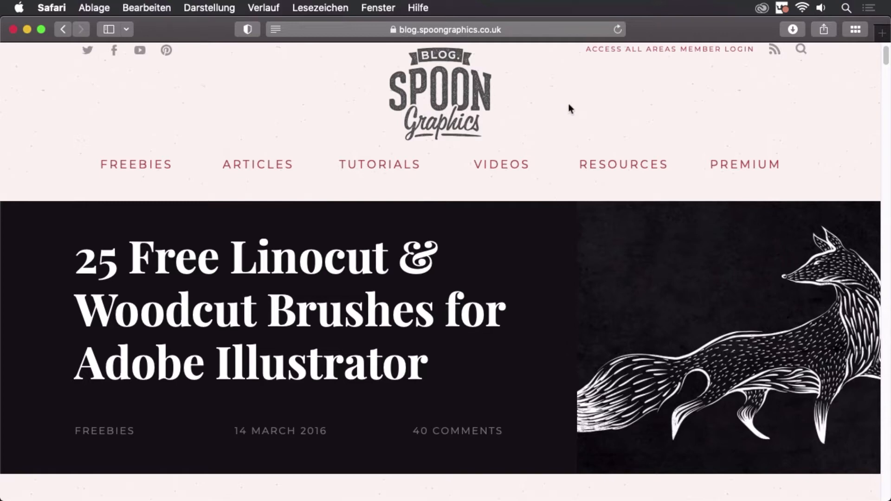
mouse_move(542, 276)
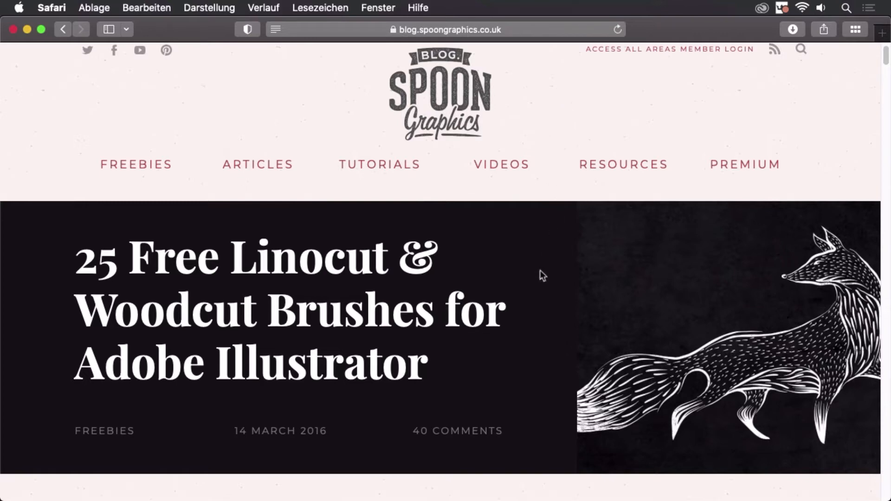
Scroll the article past the brush previews to the 'Download my free Linocut Illustrator Brushes' button.
scroll(down, 3)
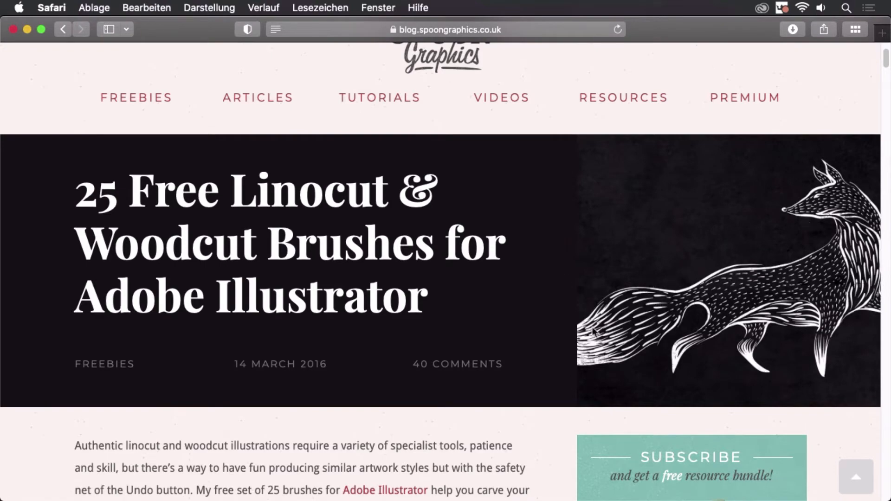
scroll(down, 3)
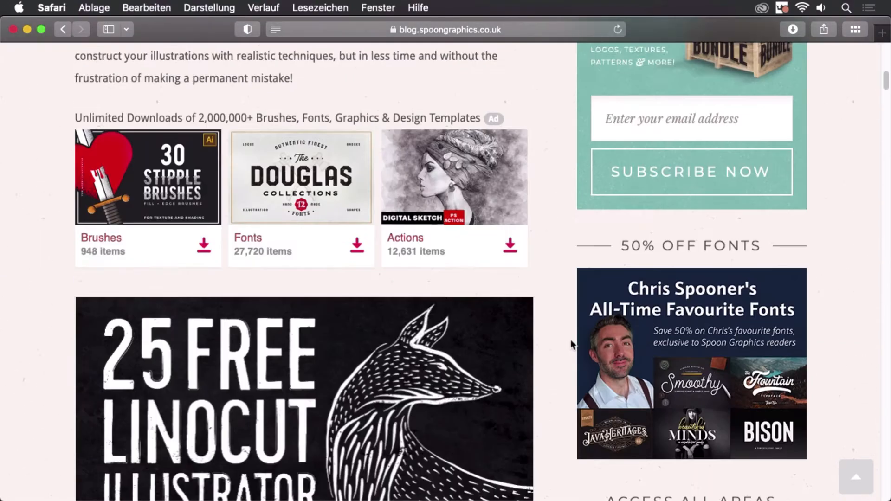
scroll(down, 3)
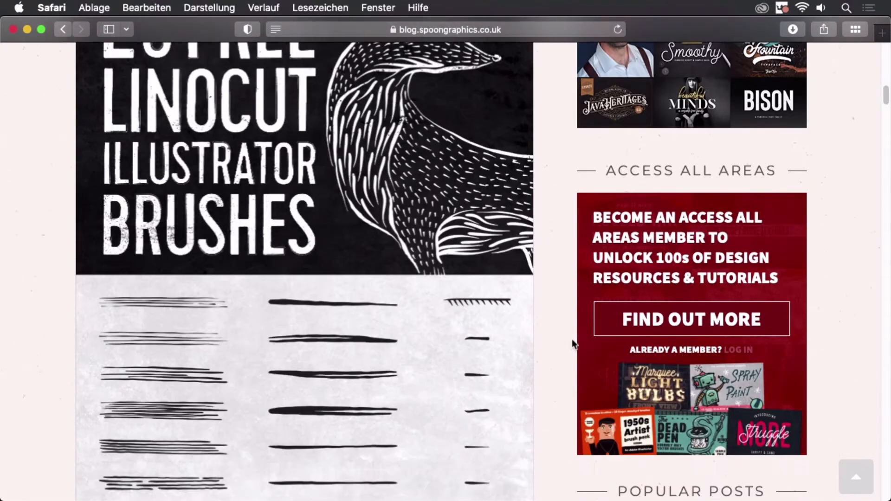
scroll(down, 3)
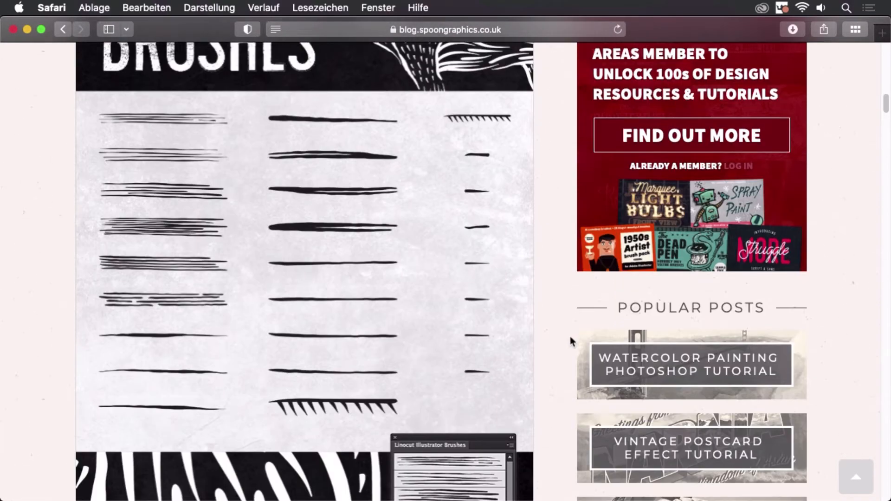
scroll(down, 3)
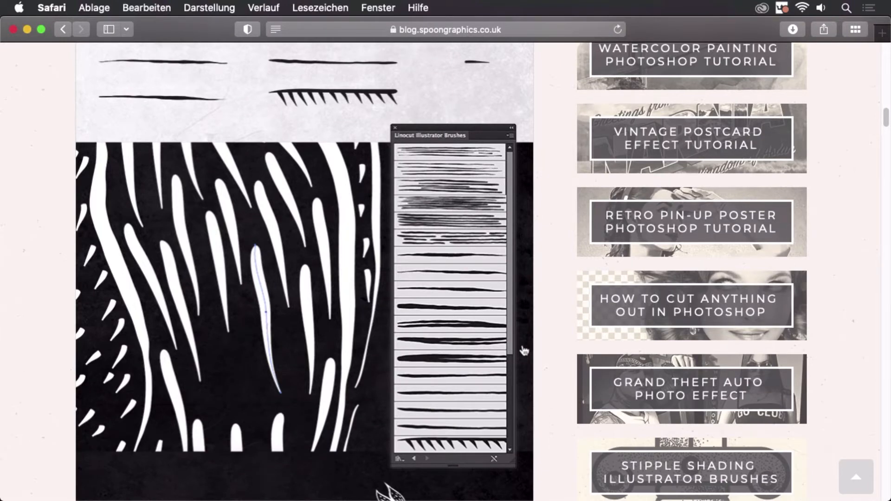
mouse_move(528, 343)
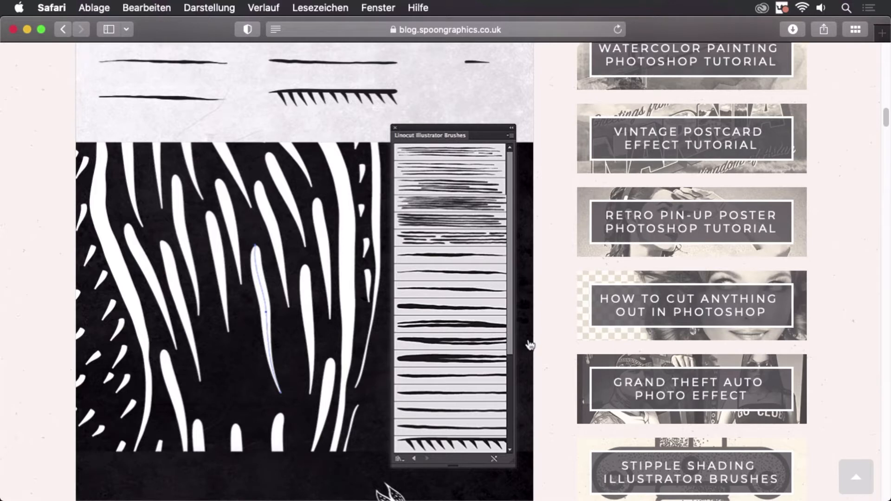
mouse_move(525, 346)
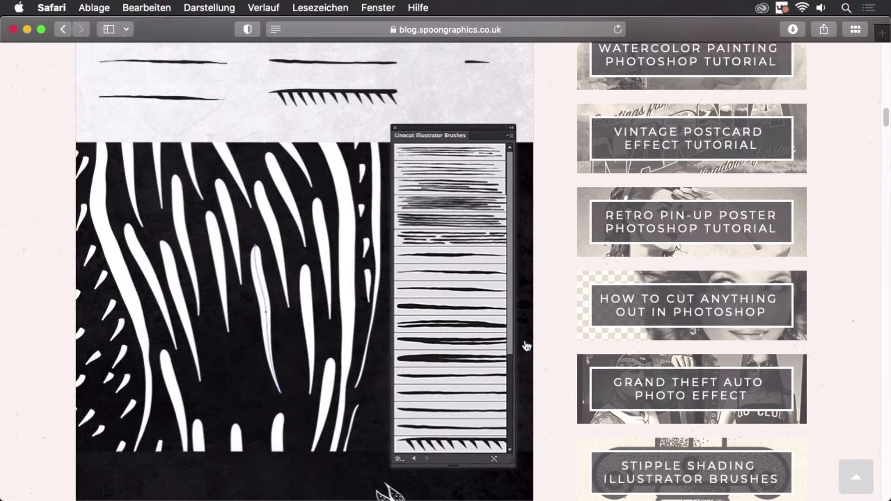
mouse_move(517, 440)
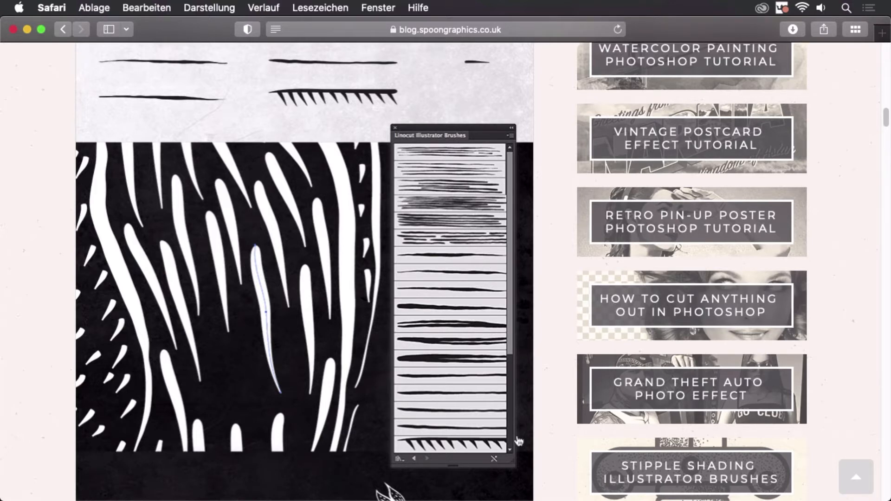
mouse_move(545, 406)
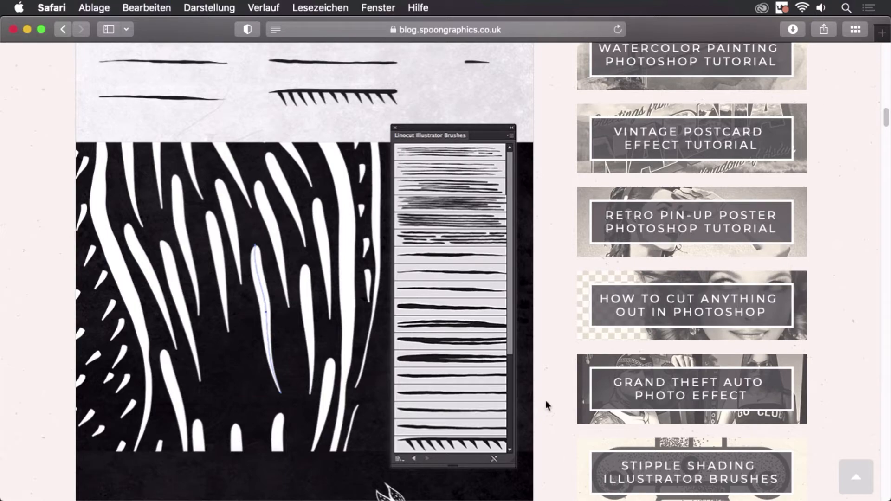
mouse_move(546, 399)
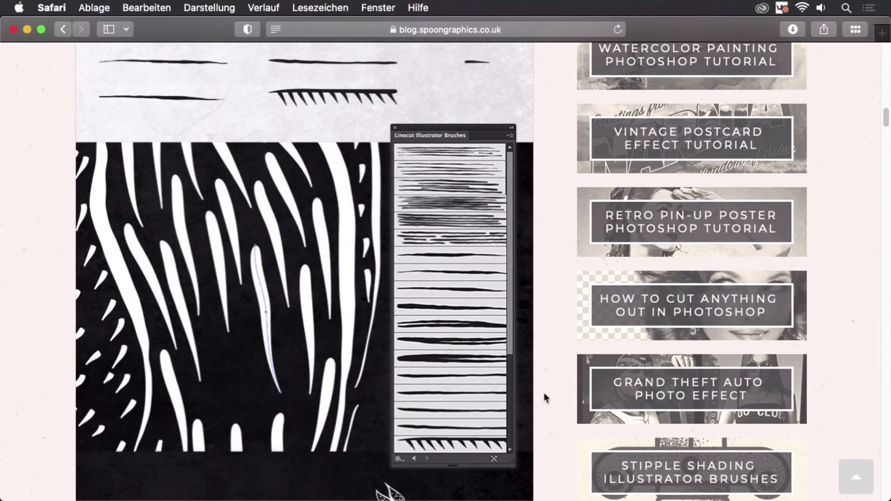
scroll(down, 3)
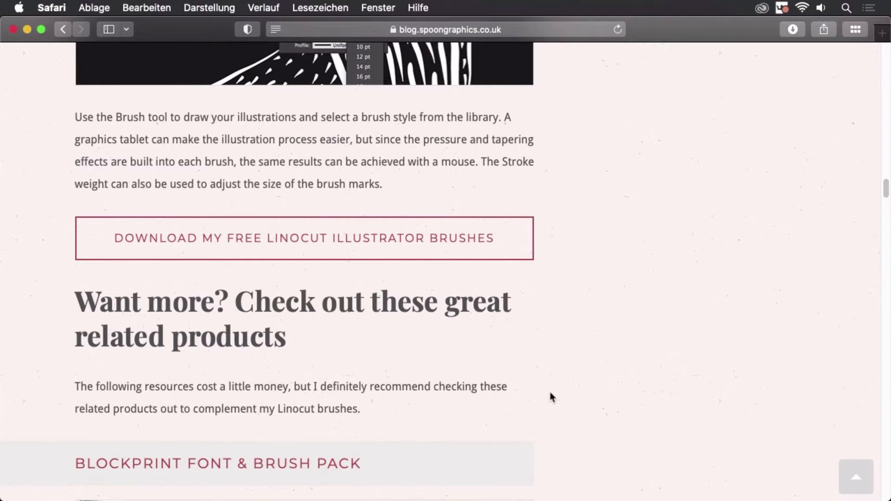
mouse_move(581, 377)
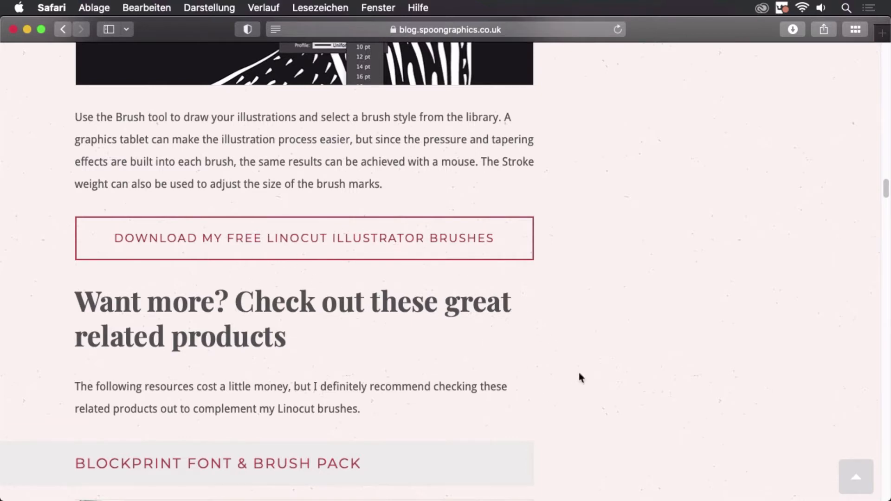
mouse_move(597, 371)
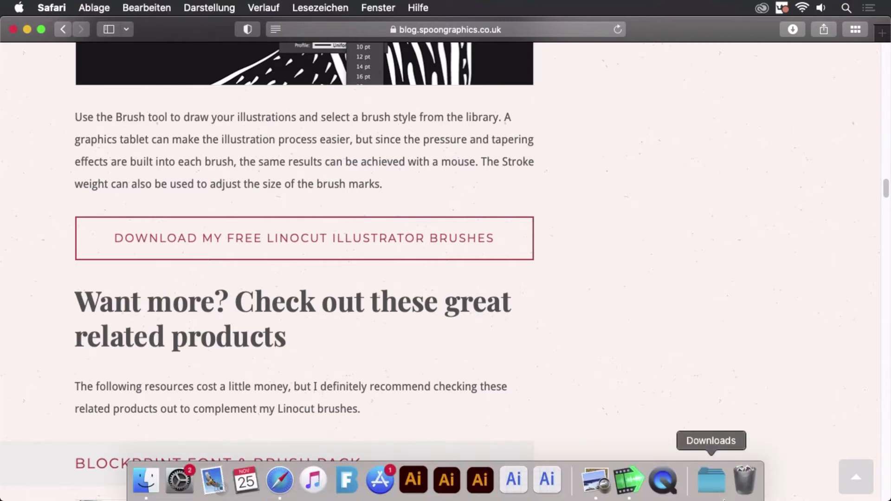
mouse_move(731, 403)
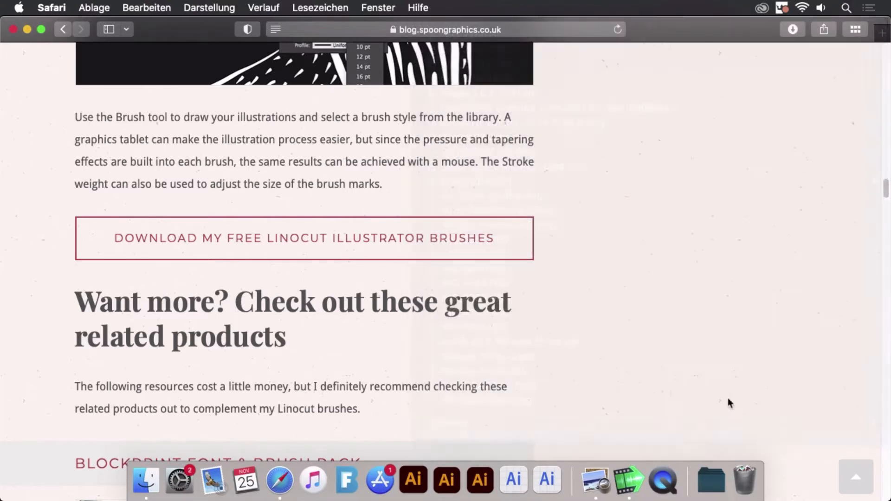
Show the Downloads folder containing the Linocut Illustrator Brushes .ai file.
click(146, 480)
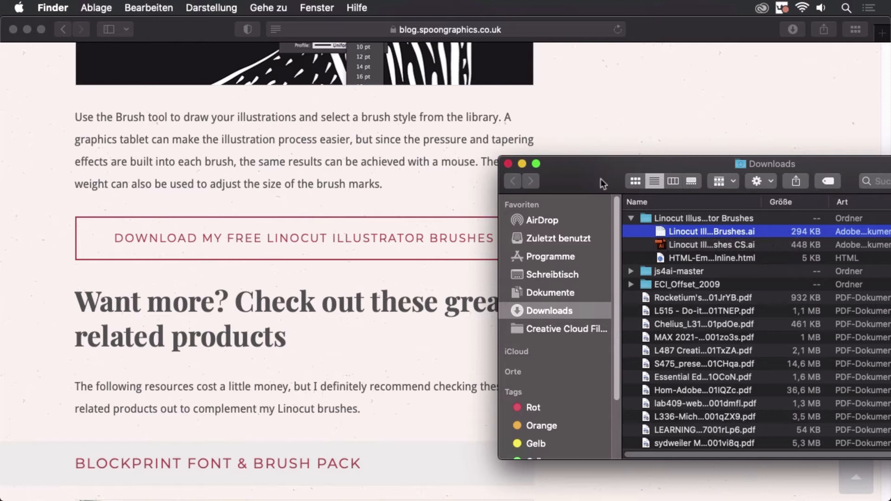
mouse_move(732, 252)
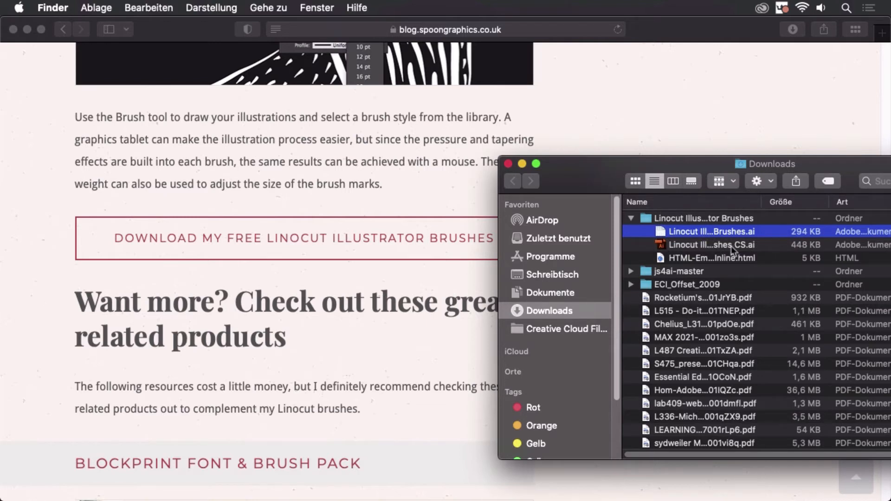
mouse_move(733, 245)
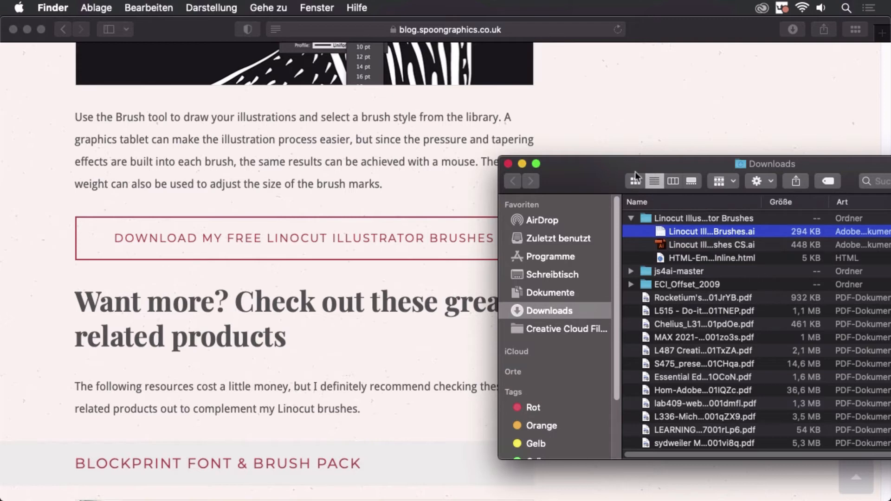
mouse_move(722, 221)
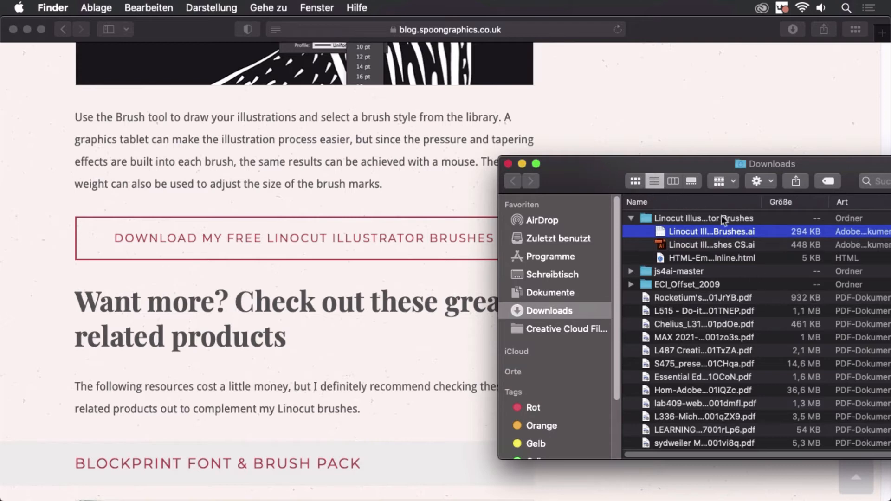
mouse_move(760, 243)
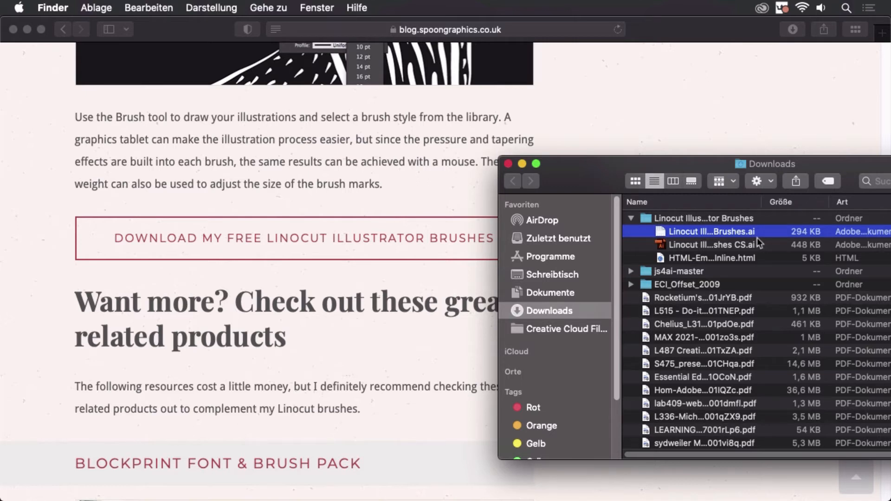
mouse_move(755, 245)
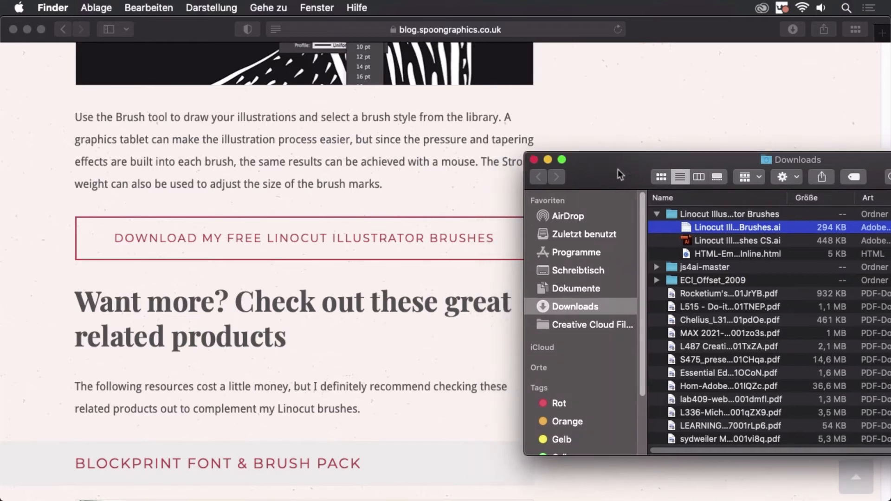
mouse_move(53, 17)
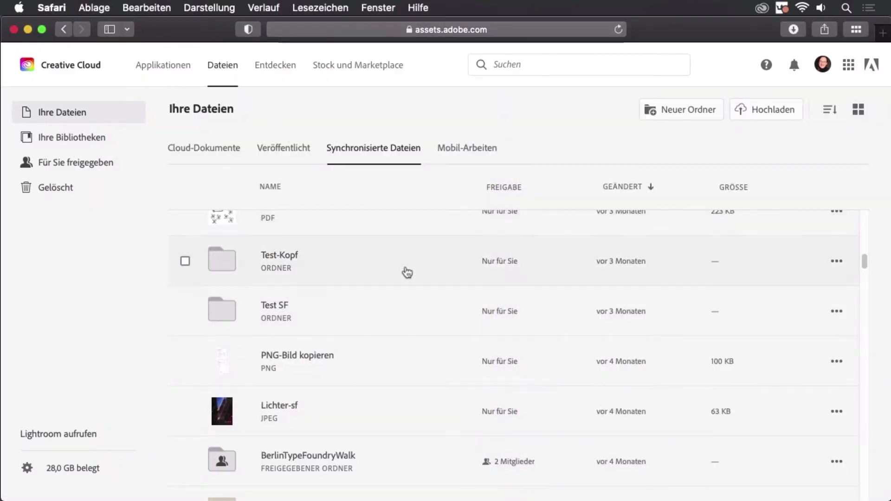
mouse_move(692, 487)
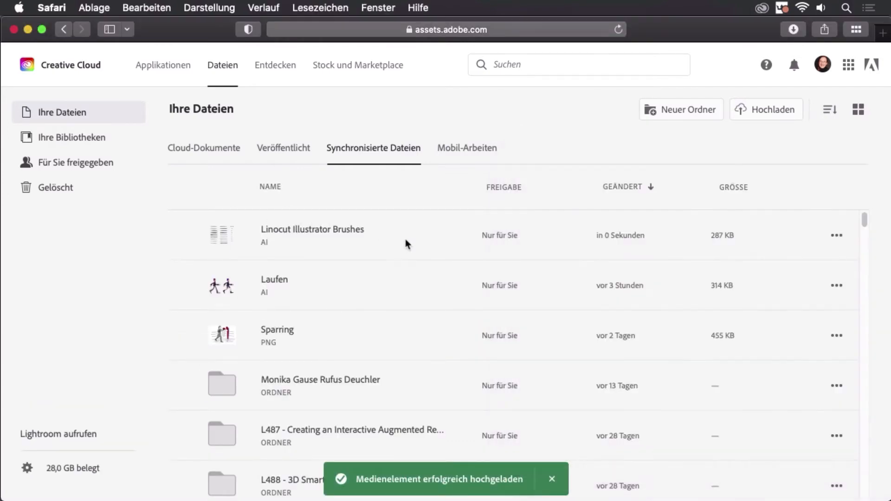
mouse_move(406, 244)
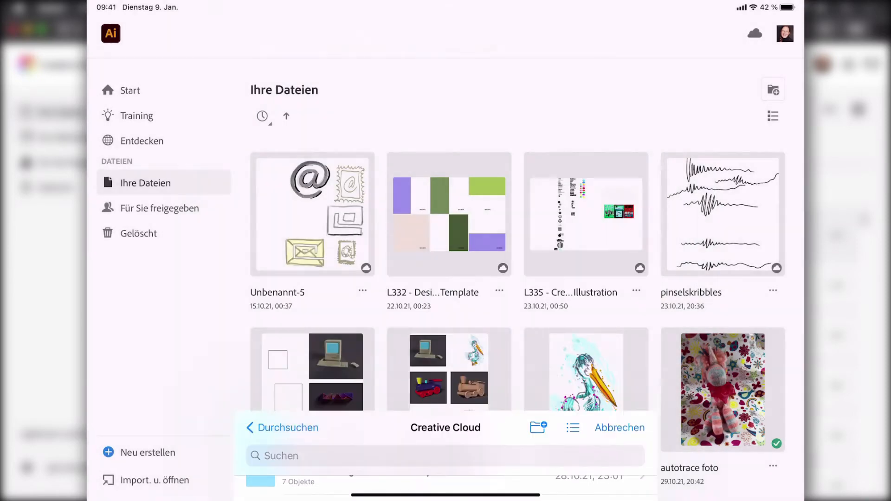
Choose the uploaded Linocut Illustrator Brushes file in the Creative Cloud browser.
click(619, 427)
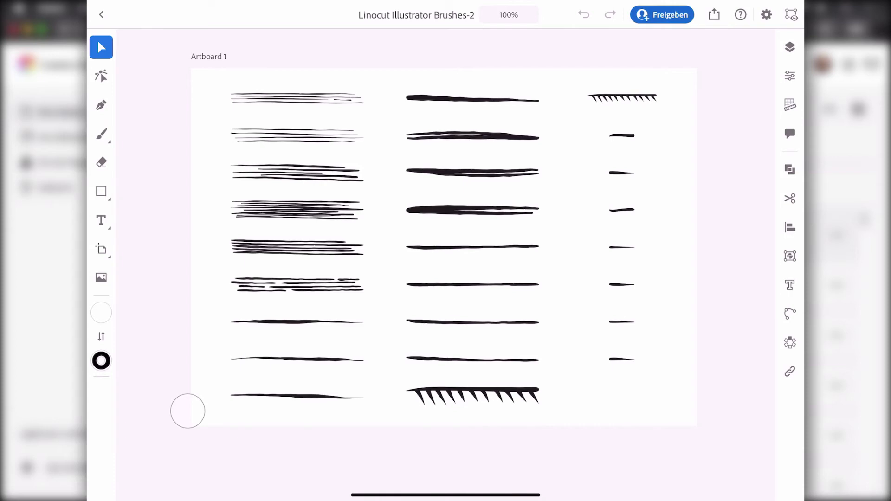
Bring up the document brushes list with the imported Linocut brushes.
click(100, 135)
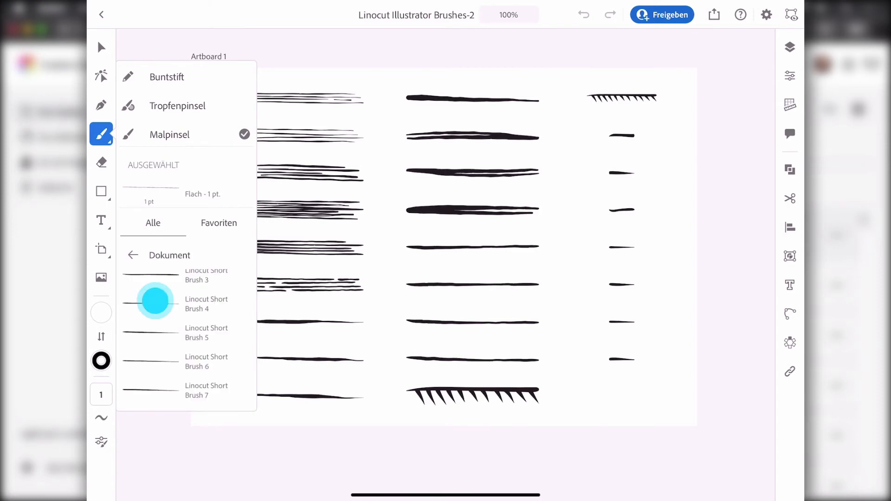
Pick the Linocut Edge Shading Long brush from the document brushes.
scroll(down, 3)
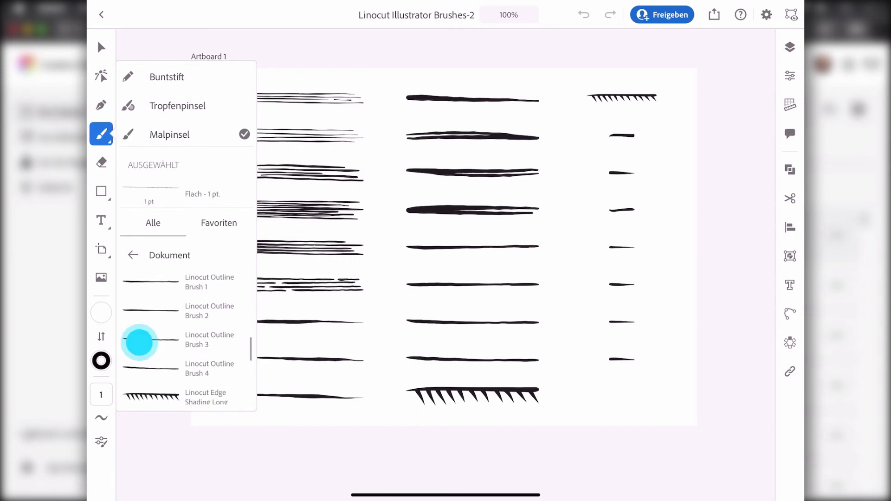
scroll(down, 3)
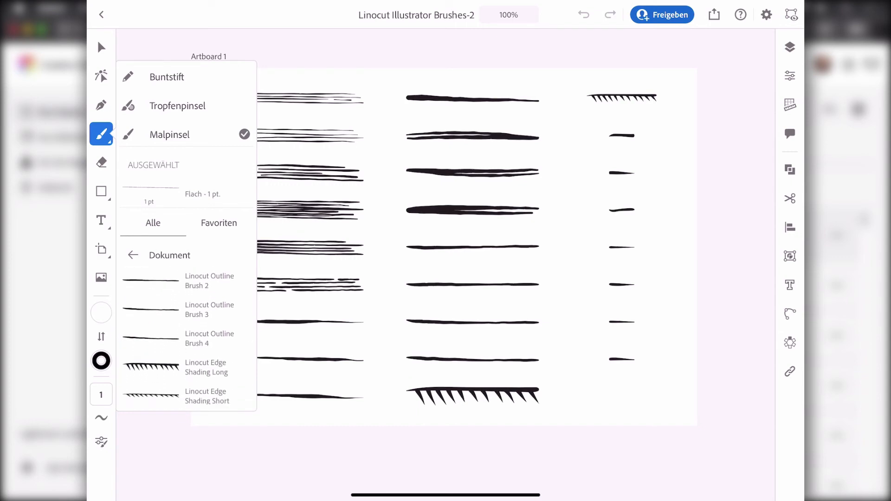
click(186, 368)
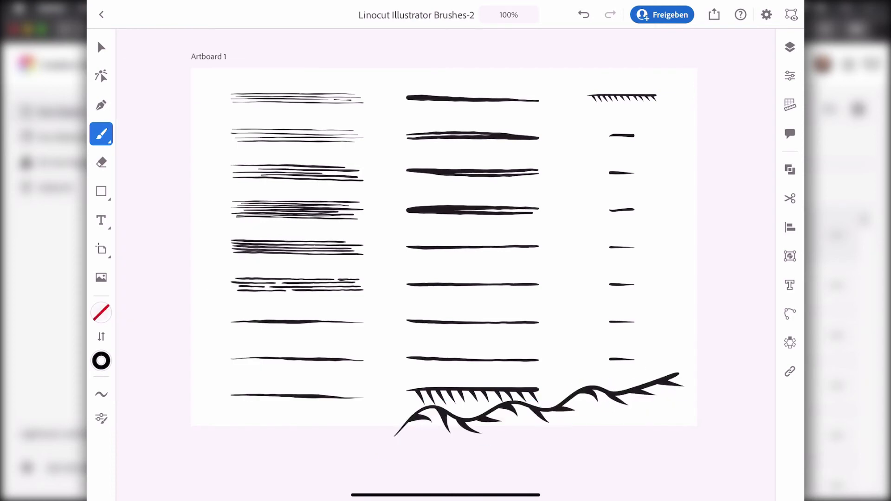
Select the painted wavy stroke with the Selection tool and copy it.
click(100, 48)
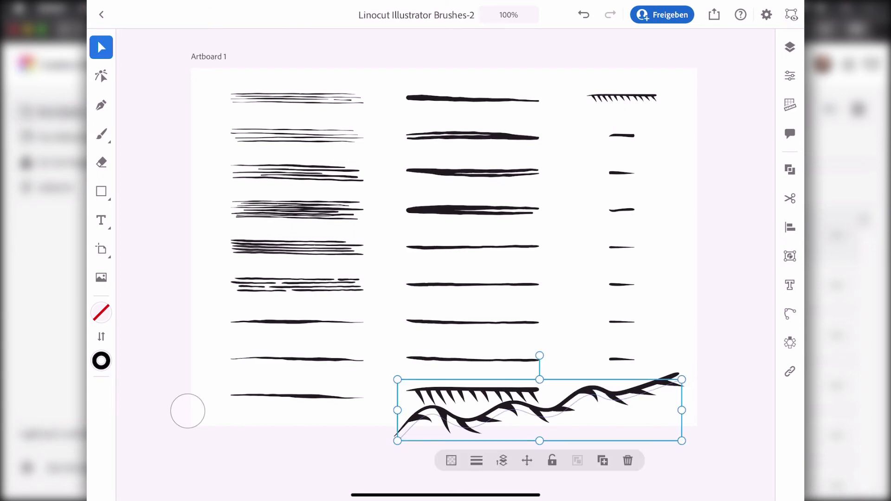
click(789, 199)
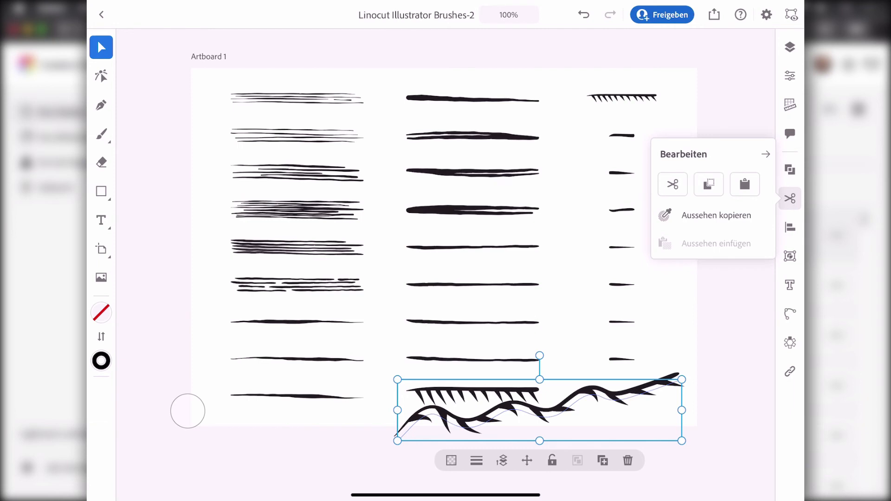
click(101, 14)
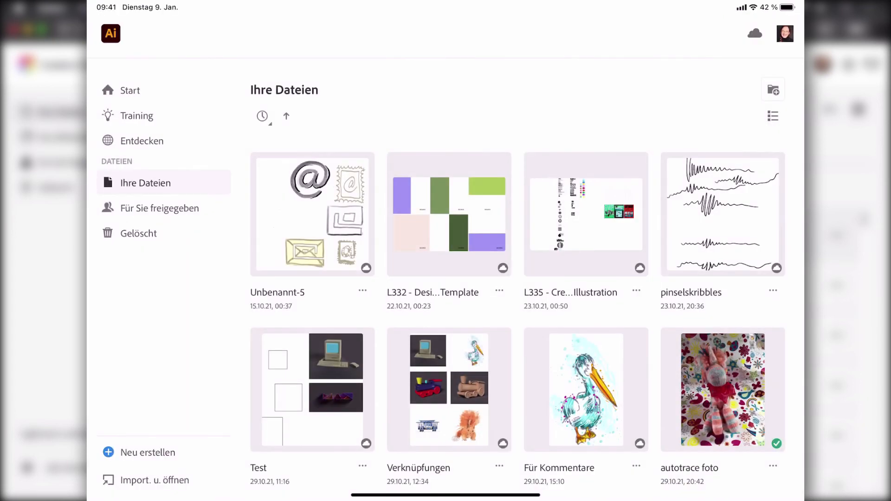
Create a new blank document and paste the copied linocut stroke onto its artboard.
click(147, 452)
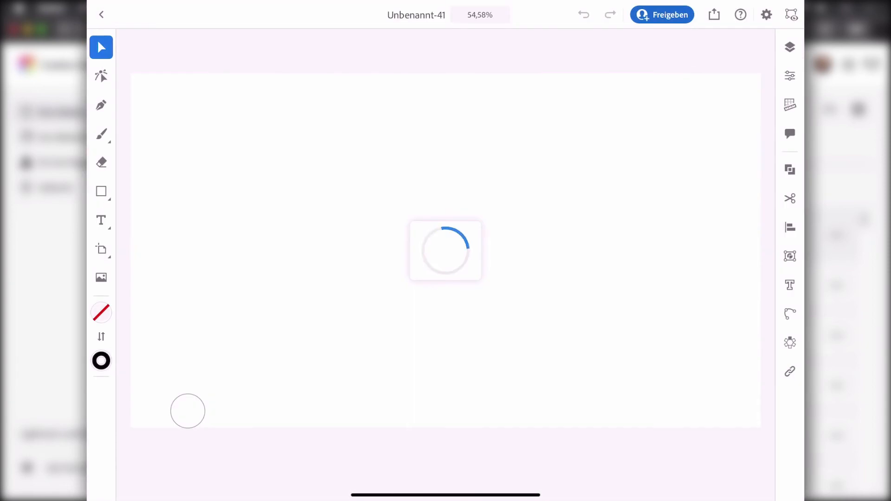
click(788, 197)
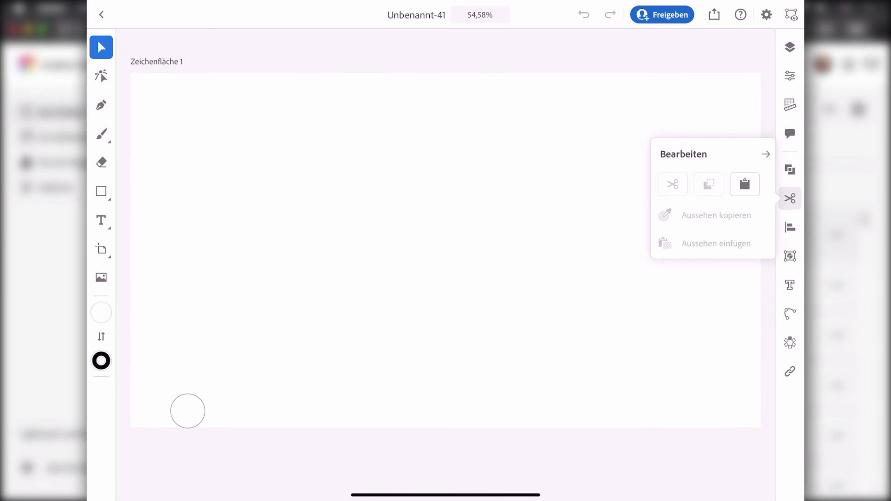
click(744, 184)
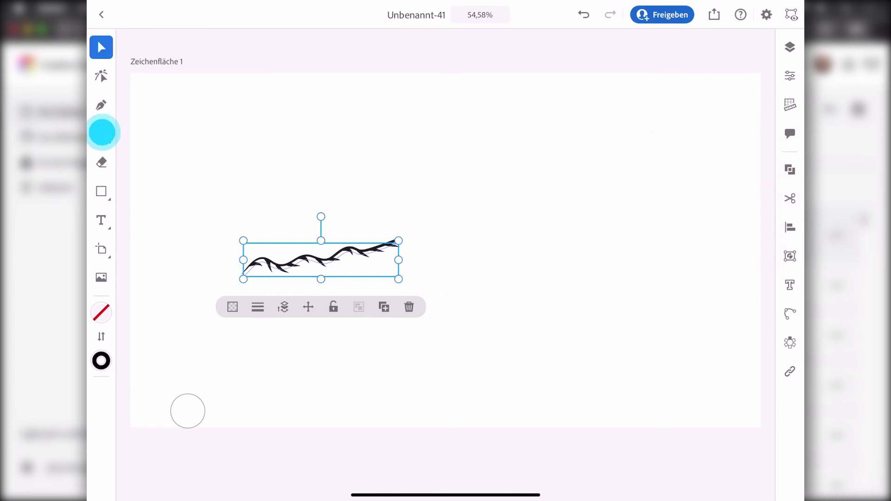
Switch the drawing tool to Buntstift (Pencil) for the new wavy line.
click(100, 133)
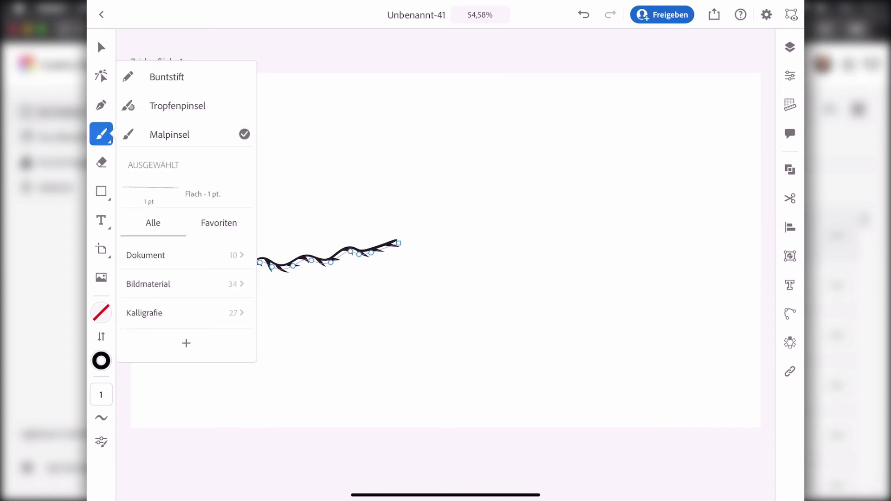
click(166, 77)
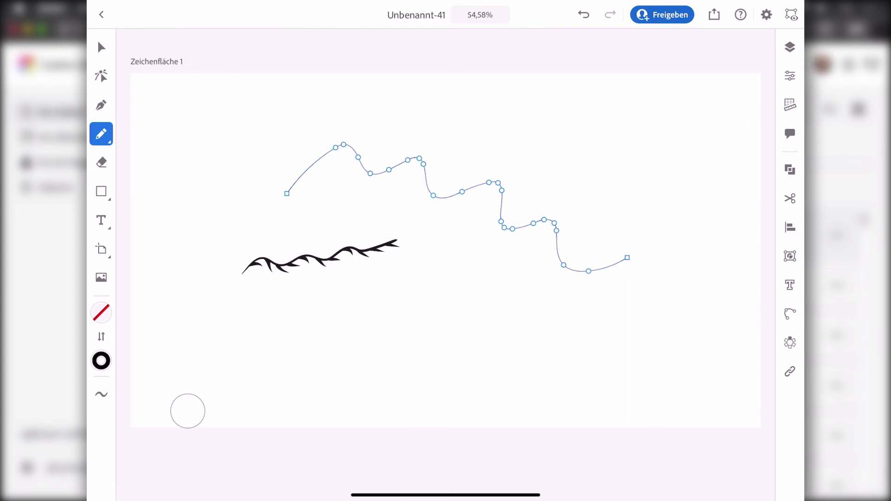
In Properties, set the pencil line's stroke brush to Linocut Edge Shading Long under Bildpinsel.
click(789, 75)
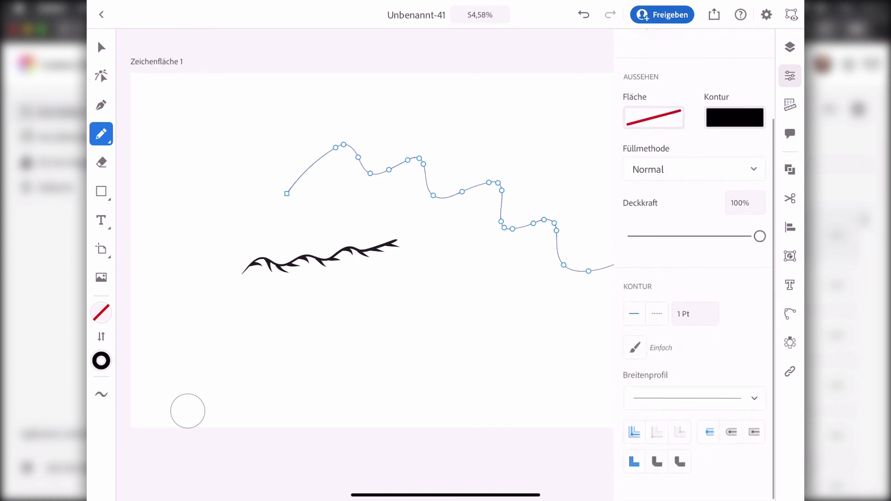
click(634, 347)
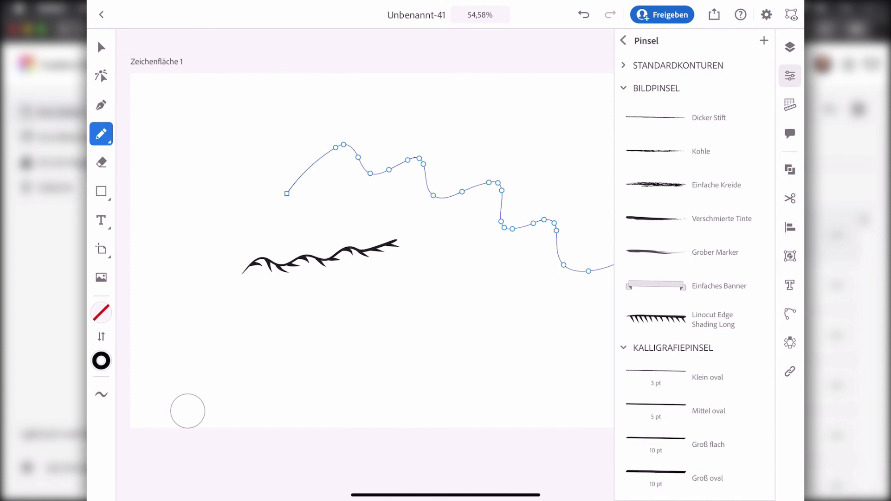
click(694, 318)
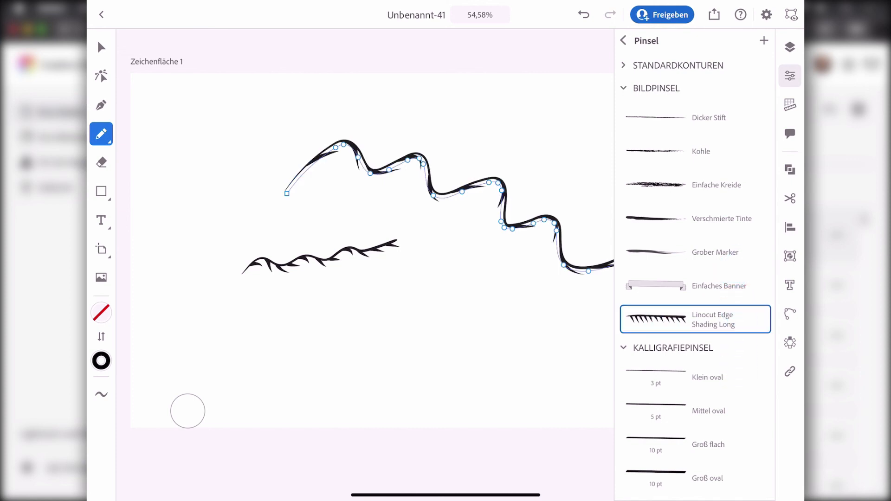